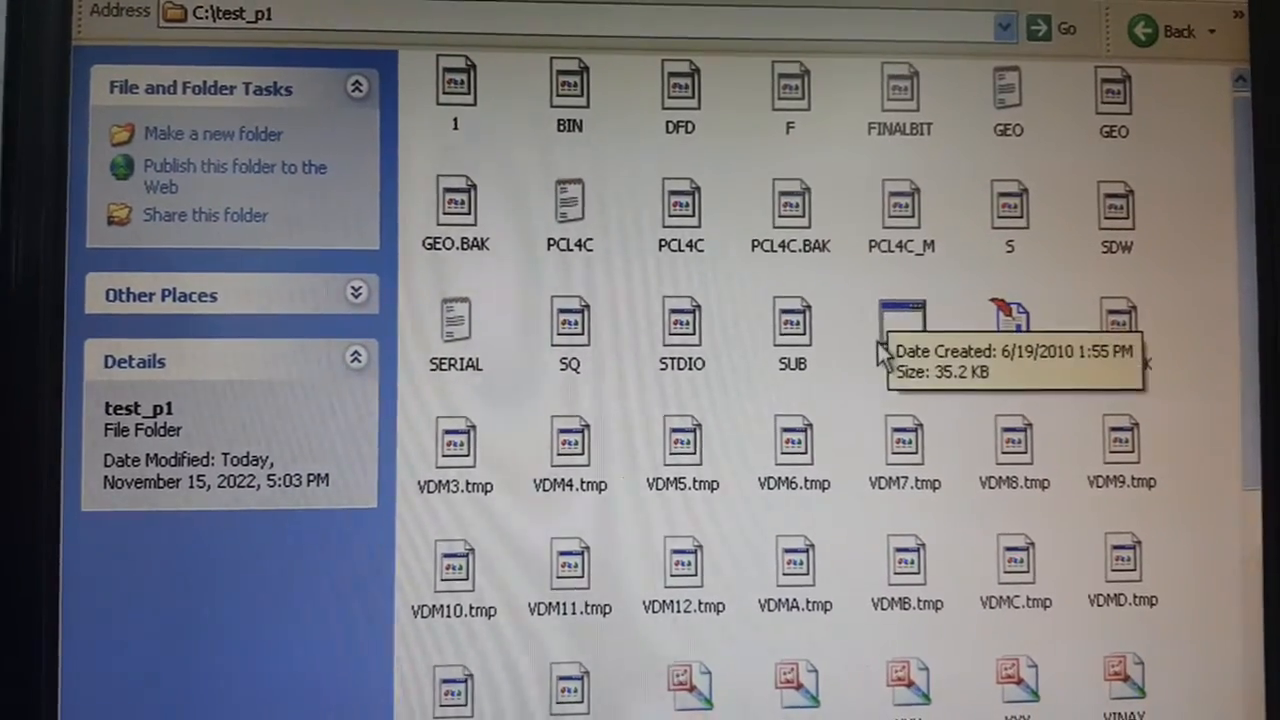
Run TEST.EXE from the C:\test_p1 folder
{"action": "left_click", "coordinate": [940, 320]}
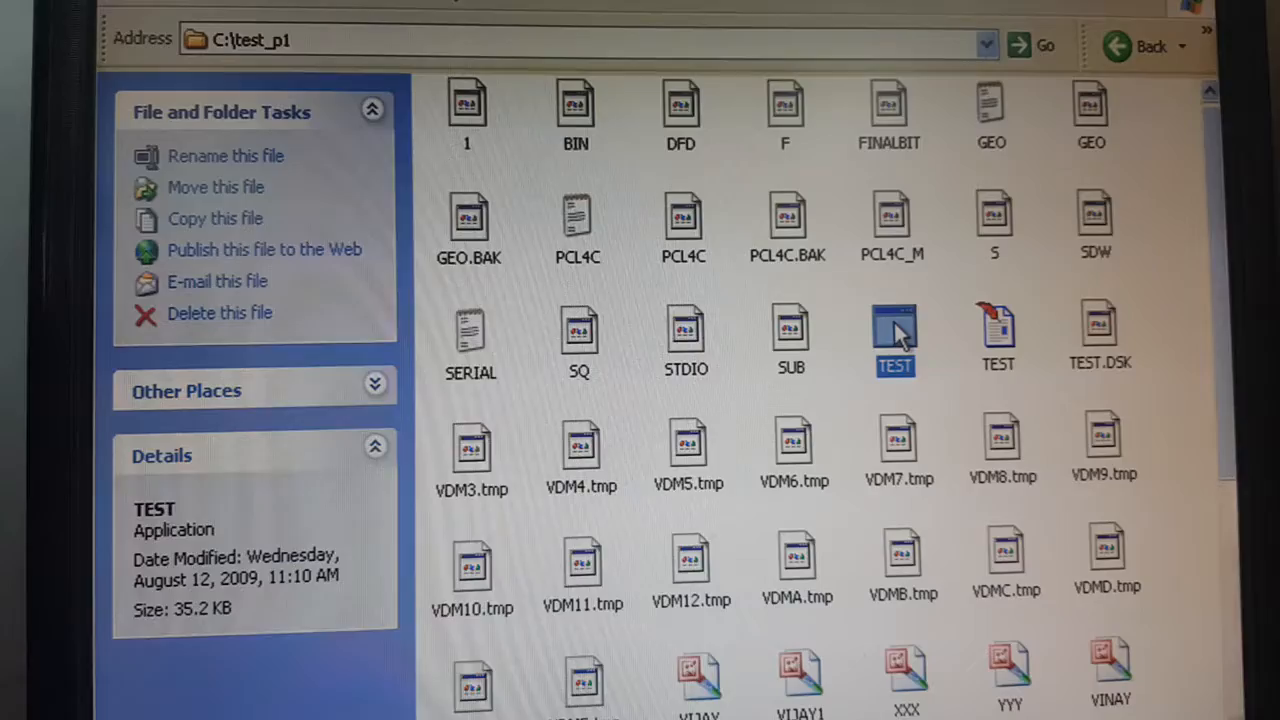
{"action": "double_click", "coordinate": [894, 330]}
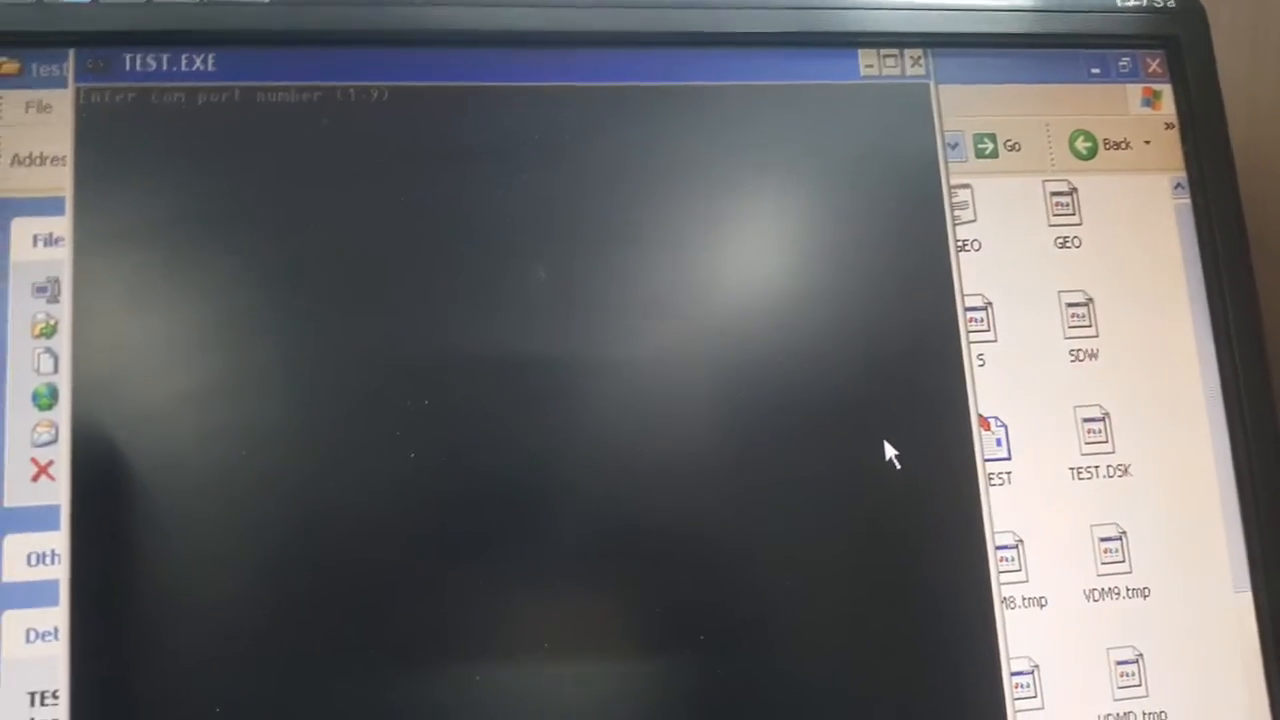
Connect on COM port 1 and continue past the PCL banner to the file-name prompt
{"action": "type", "text": "1"}
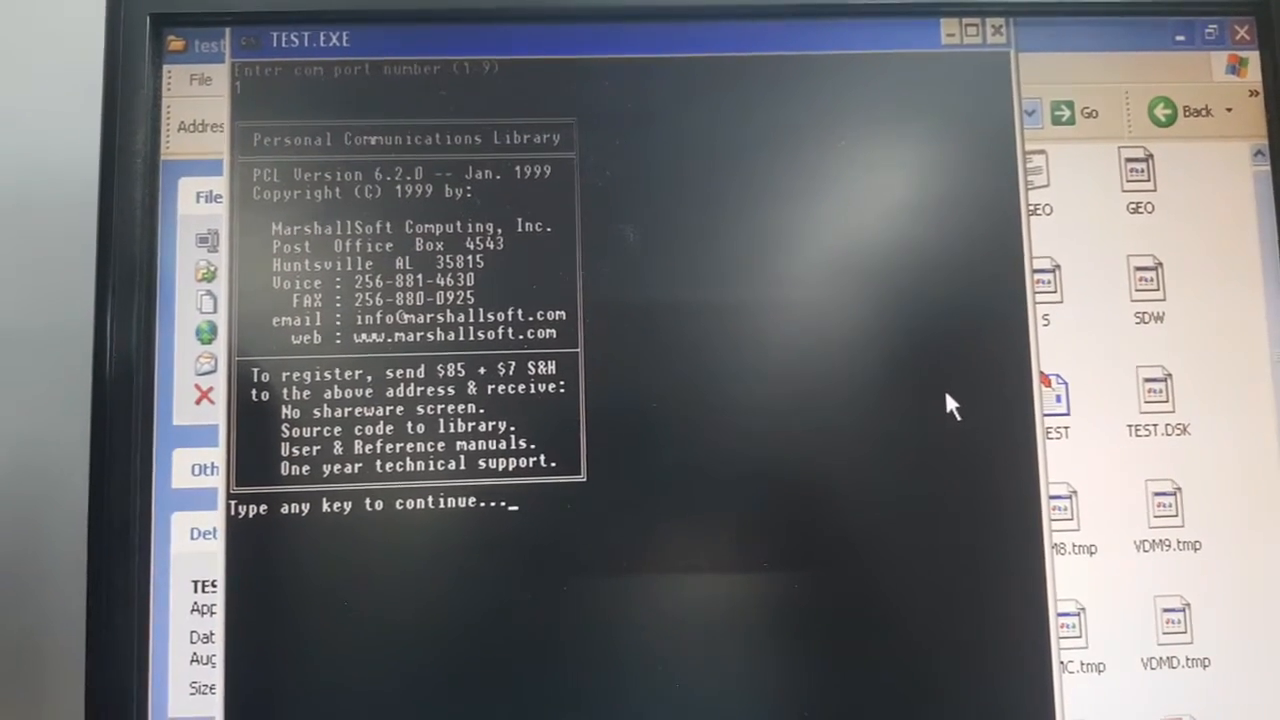
{"action": "key", "text": "enter"}
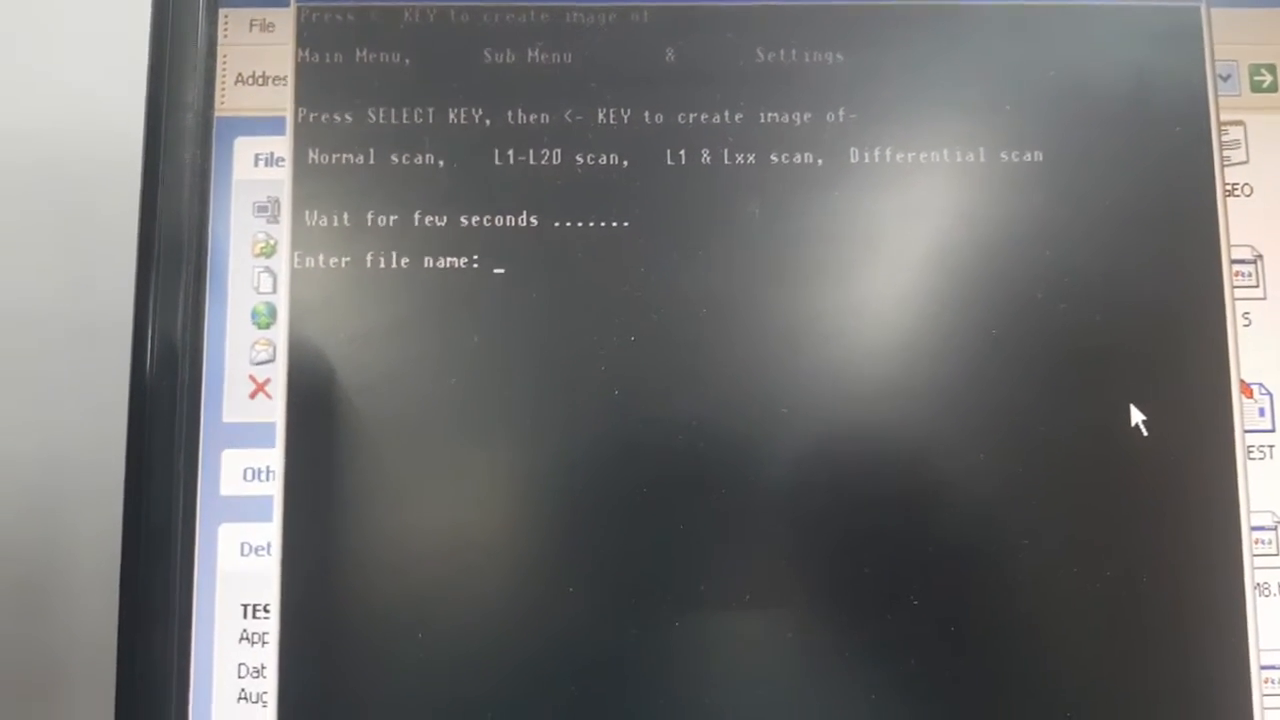
Name the locator screen capture SCREEN.BMP at the file-name prompt
{"action": "type", "text": "SCREEN."}
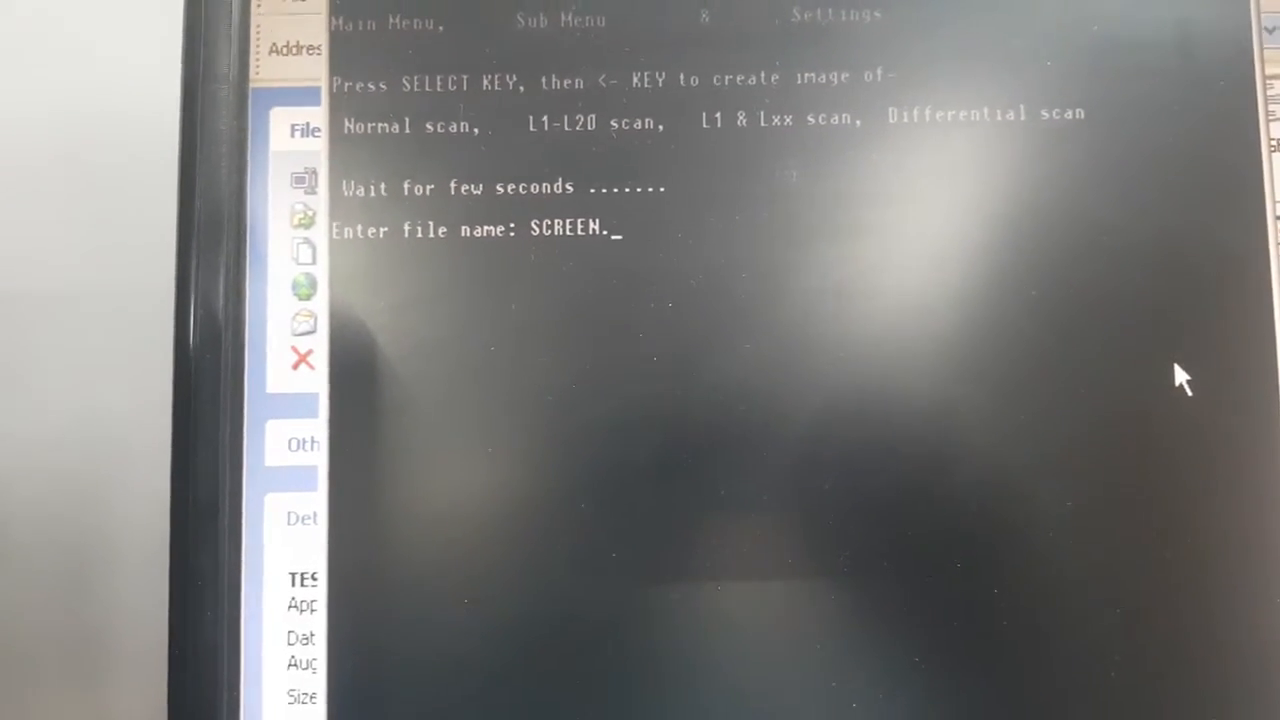
{"action": "type", "text": "BMP"}
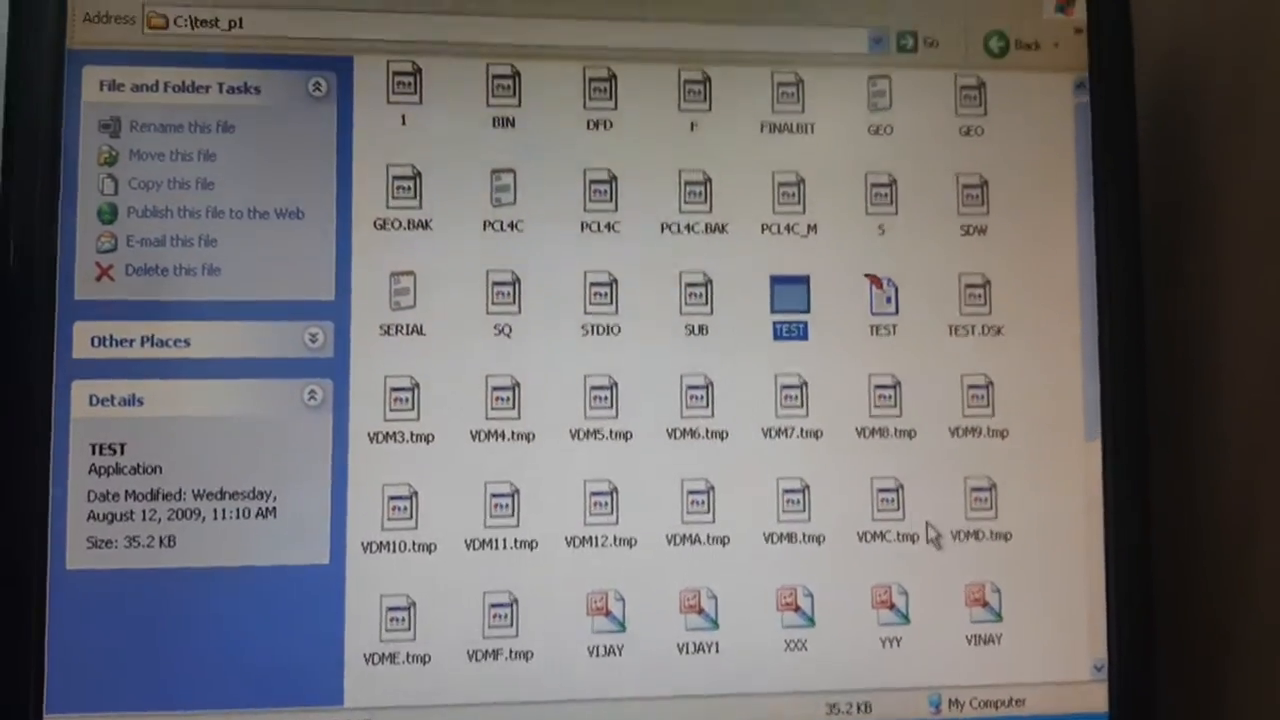
Preview and open the new SCREEN bitmap in test_p1, then relaunch TEST.EXE
{"action": "scroll", "scroll_direction": "down", "scroll_amount": 3}
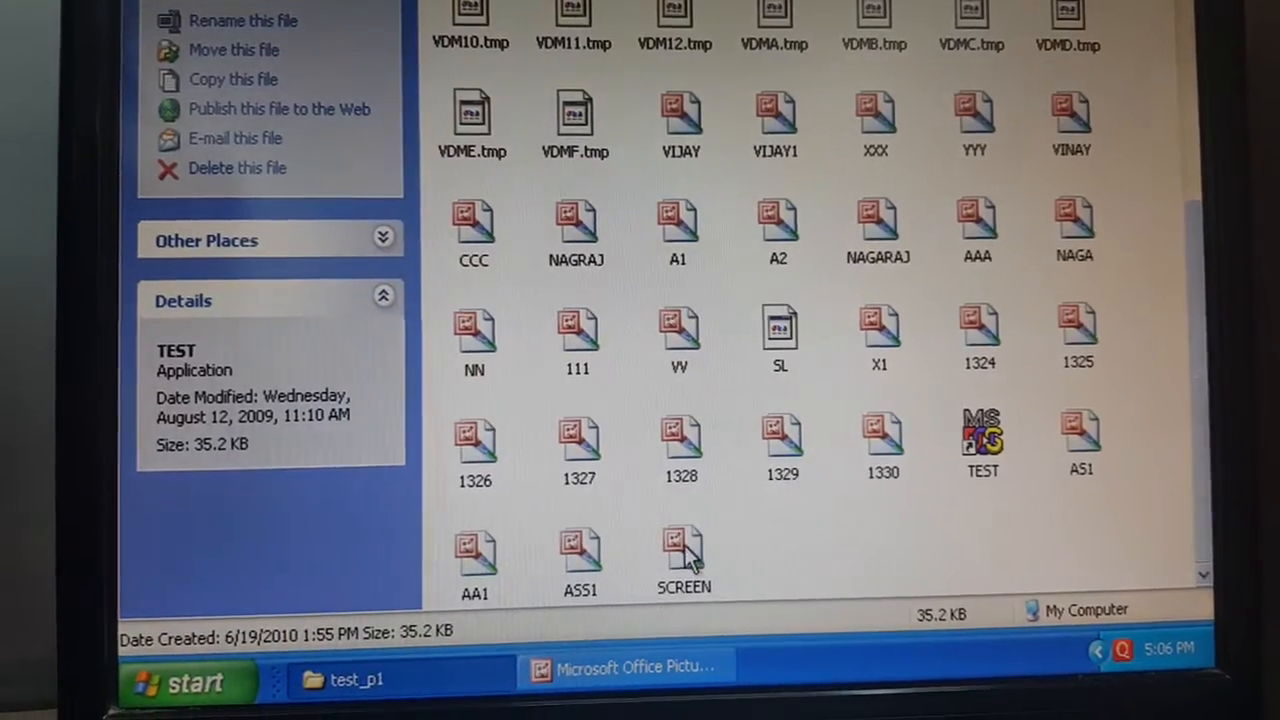
{"action": "left_click", "coordinate": [684, 550]}
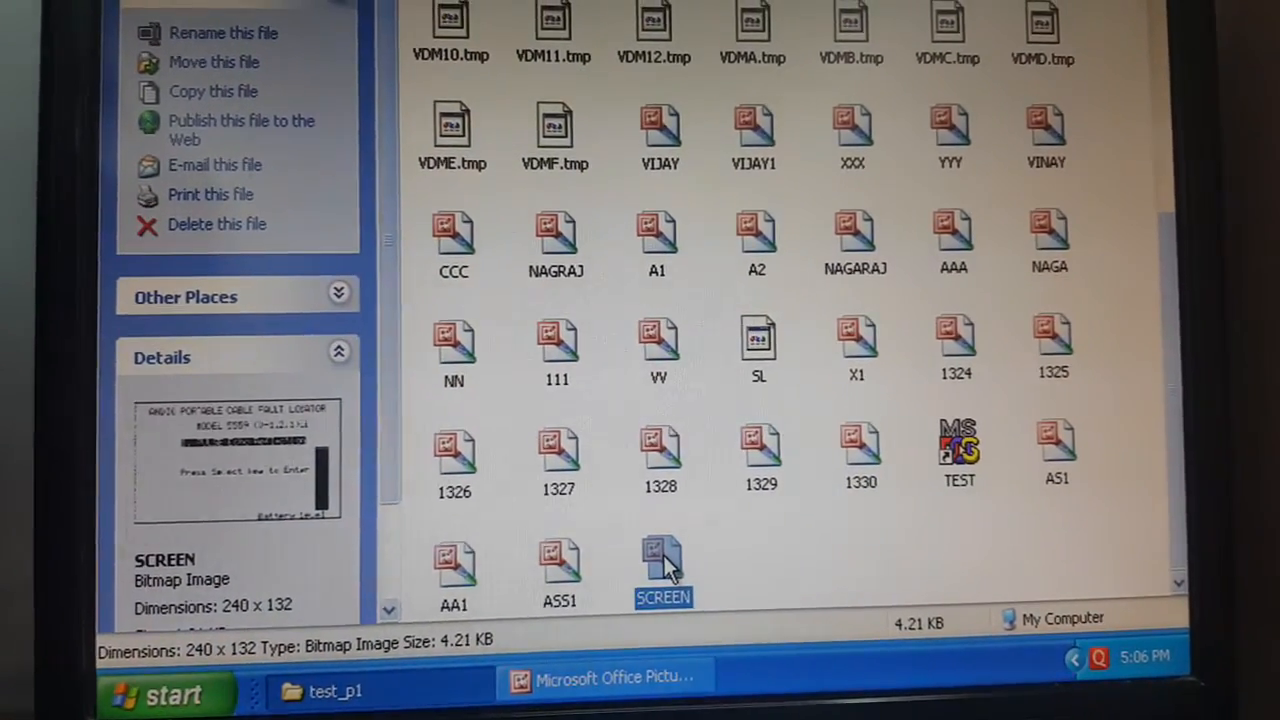
{"action": "double_click", "coordinate": [662, 560]}
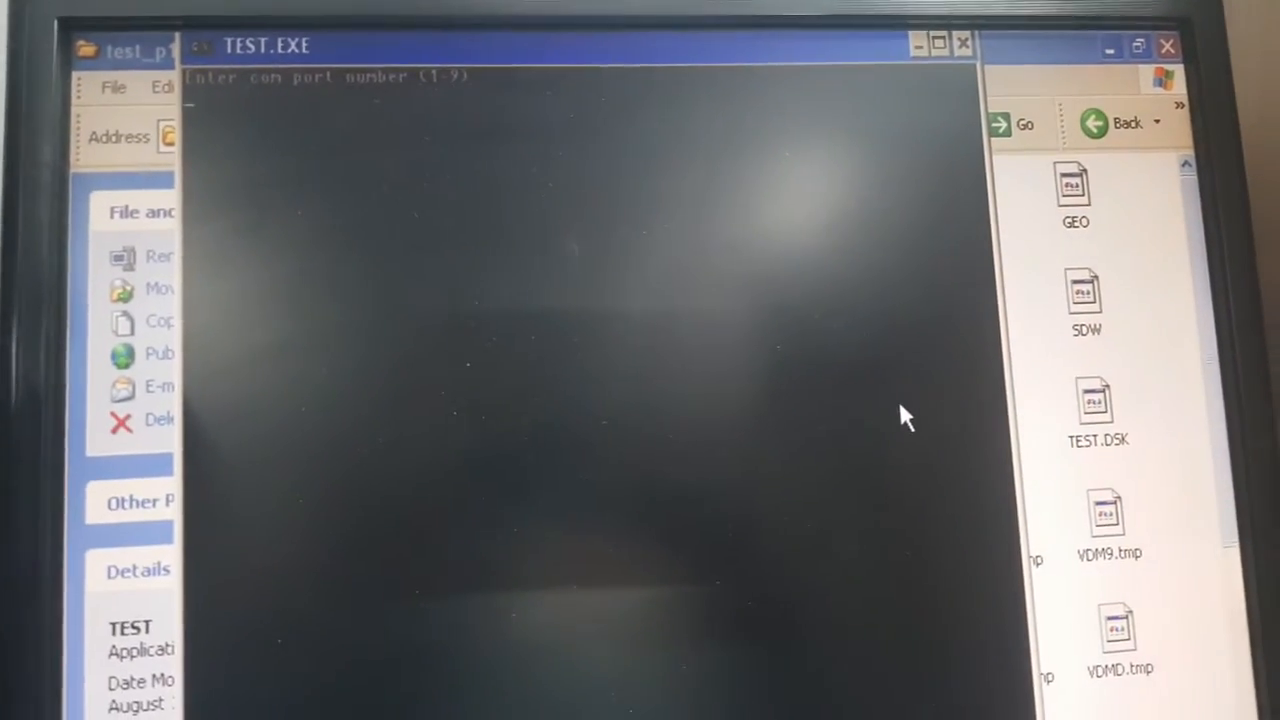
Reconnect on COM port 1 to reach the file-name prompt again
{"action": "type", "text": "1"}
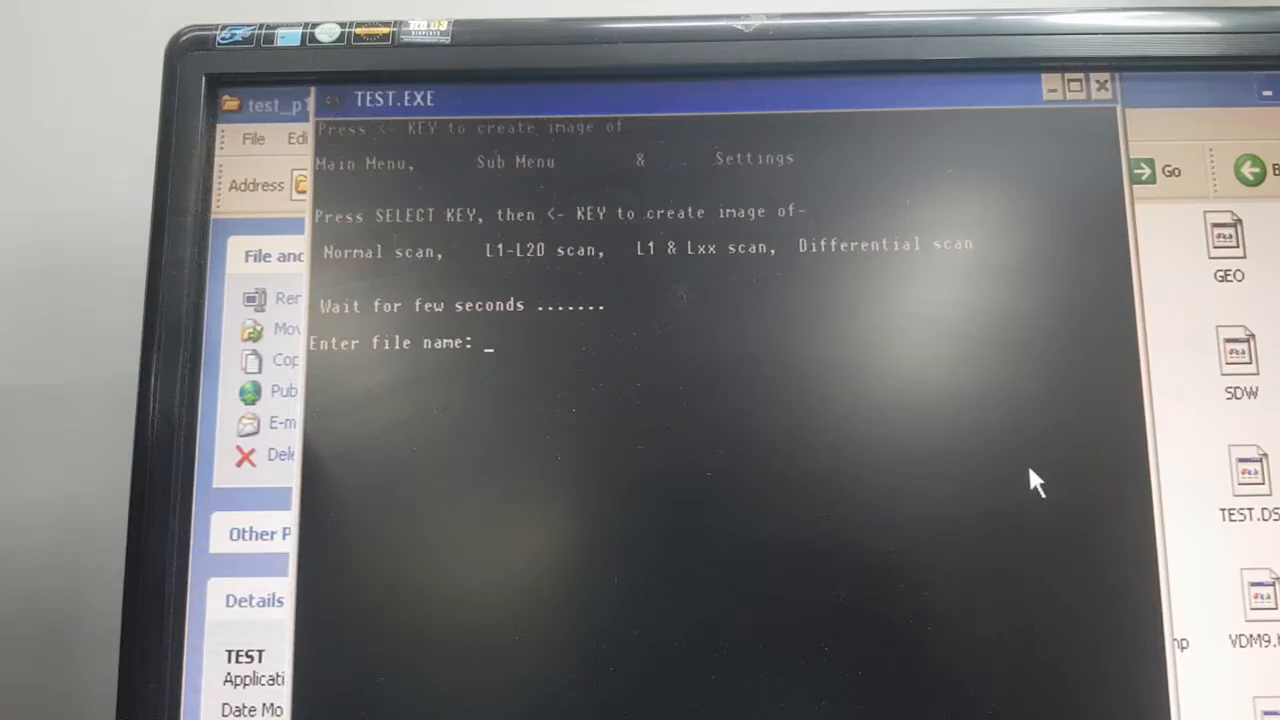
Name the waveform capture WAVE.BMP at the file-name prompt
{"action": "type", "text": "WAVE.BM"}
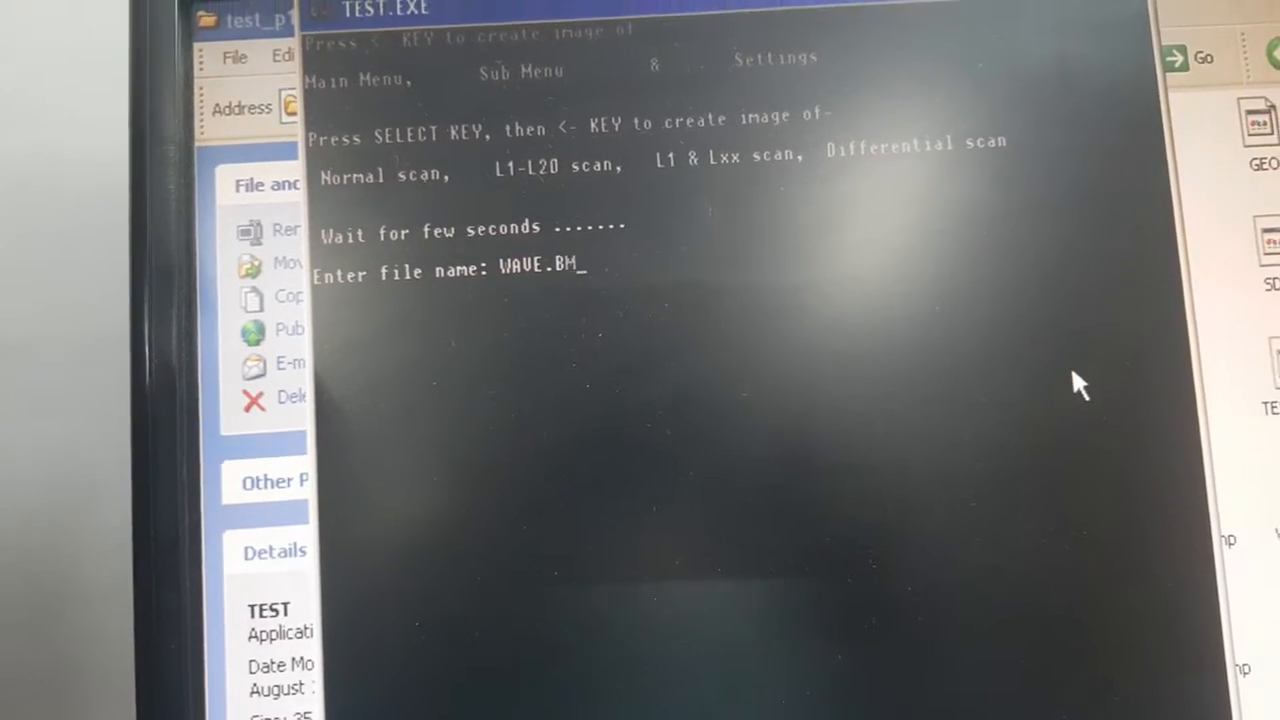
{"action": "type", "text": "P"}
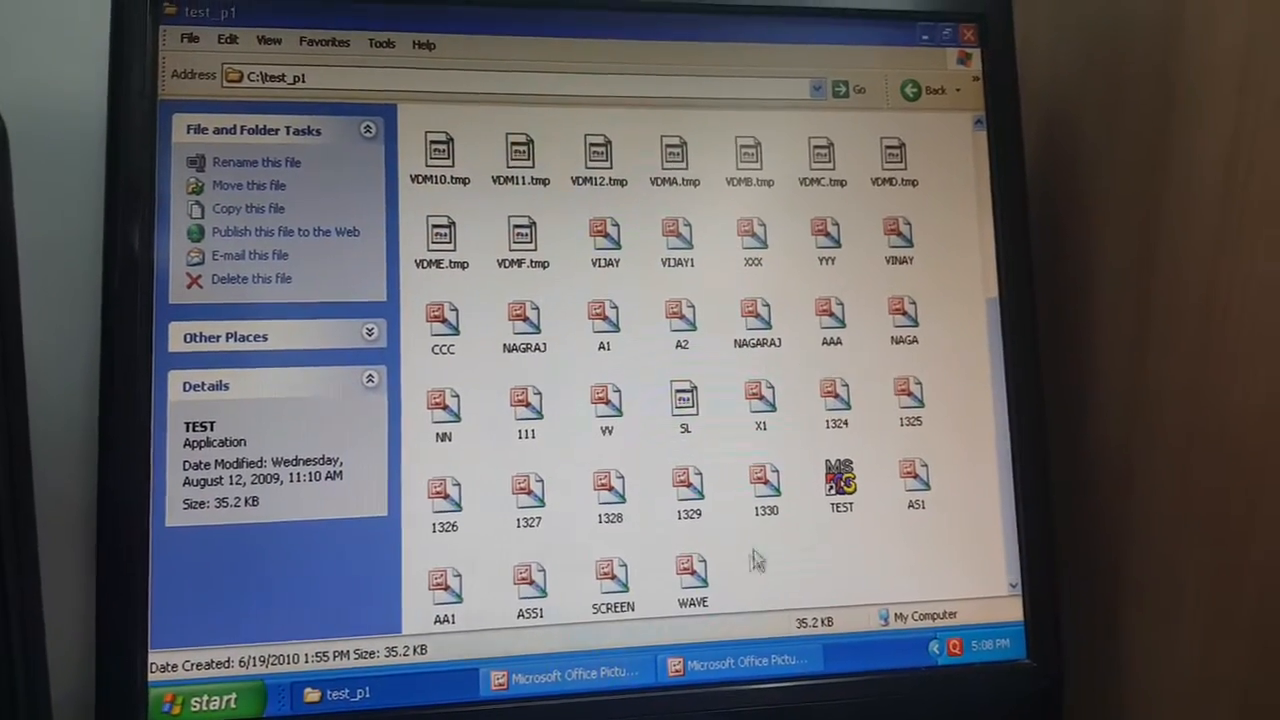
Open the new WAVE bitmap from test_p1 in Picture Manager
{"action": "left_click", "coordinate": [692, 578]}
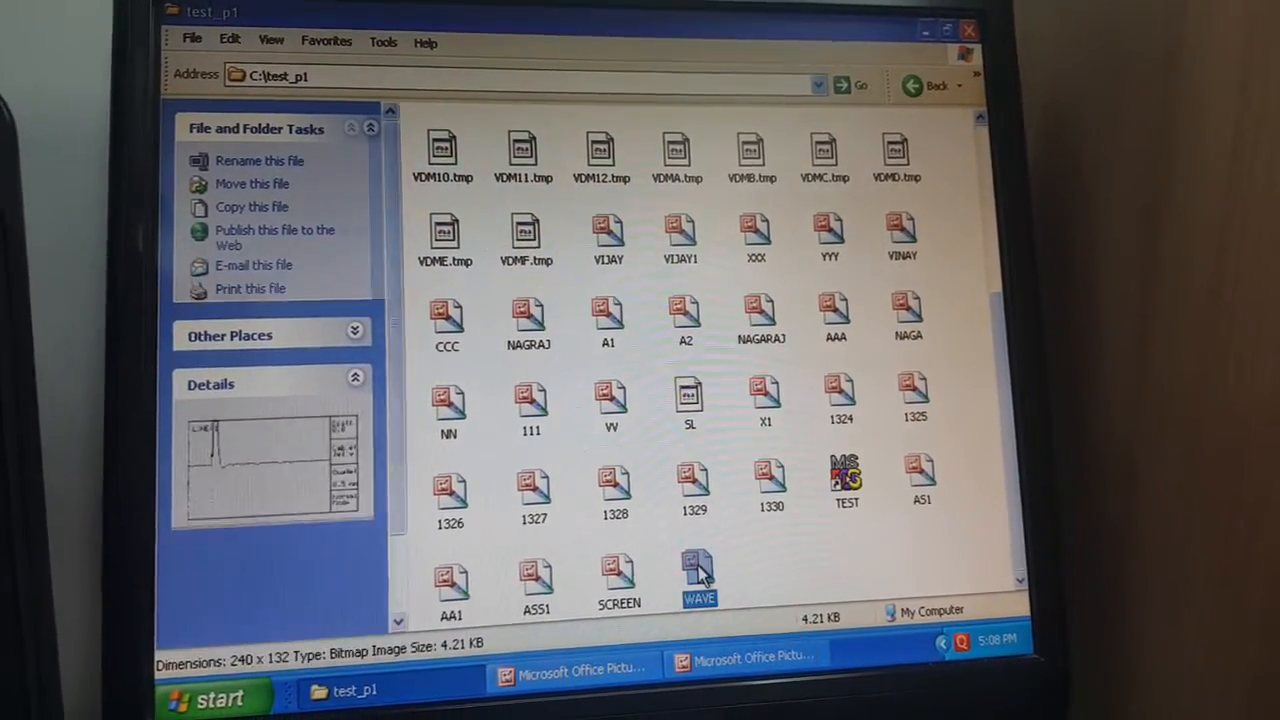
{"action": "double_click", "coordinate": [700, 576]}
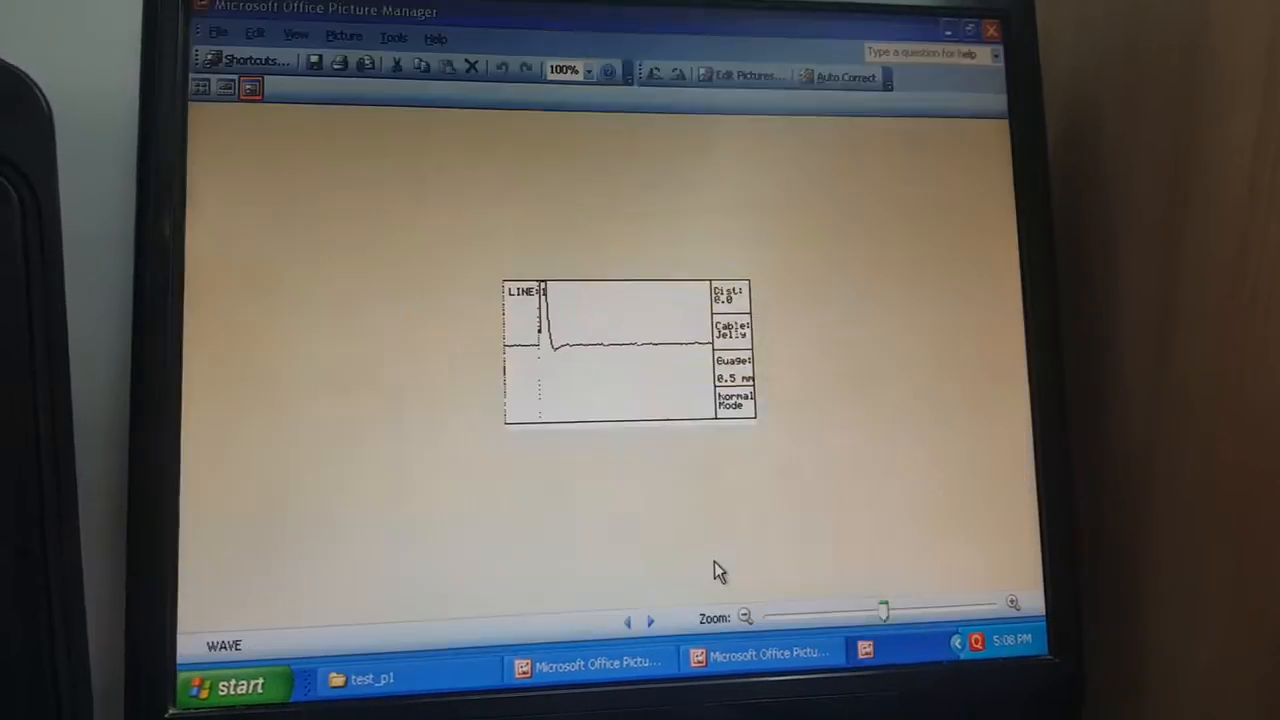